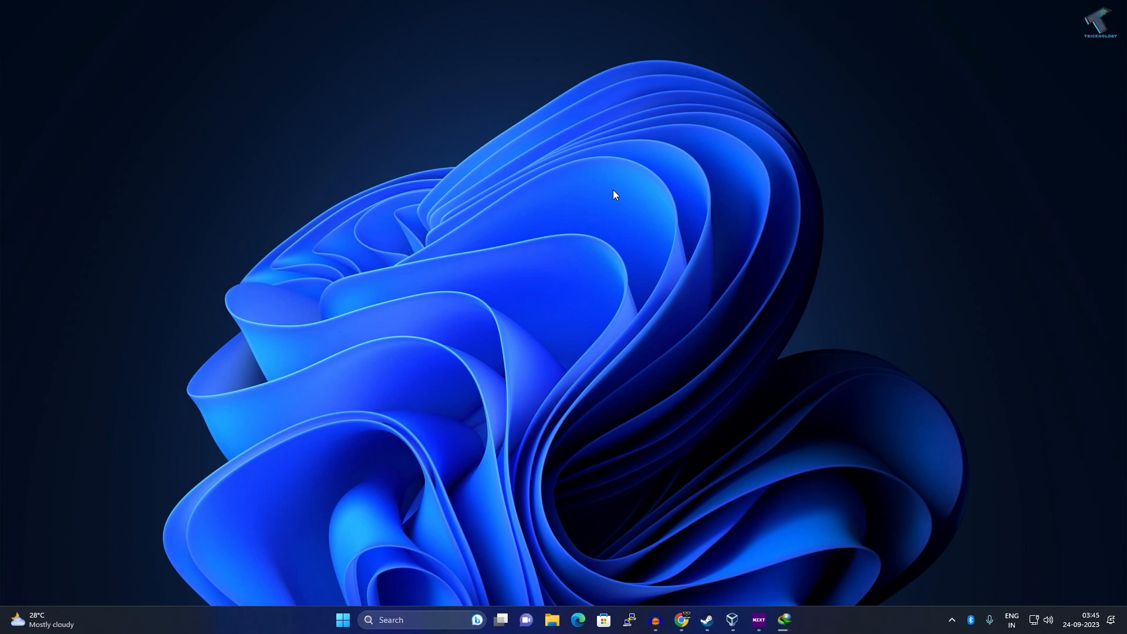
pyautogui.moveTo(535, 341)
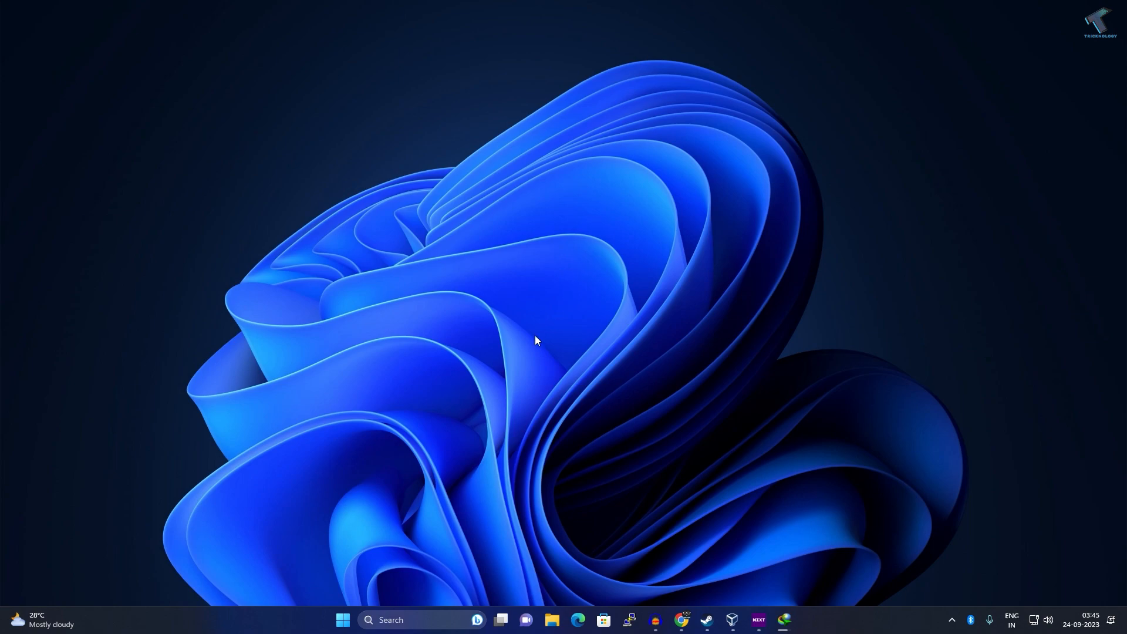
pyautogui.moveTo(417, 497)
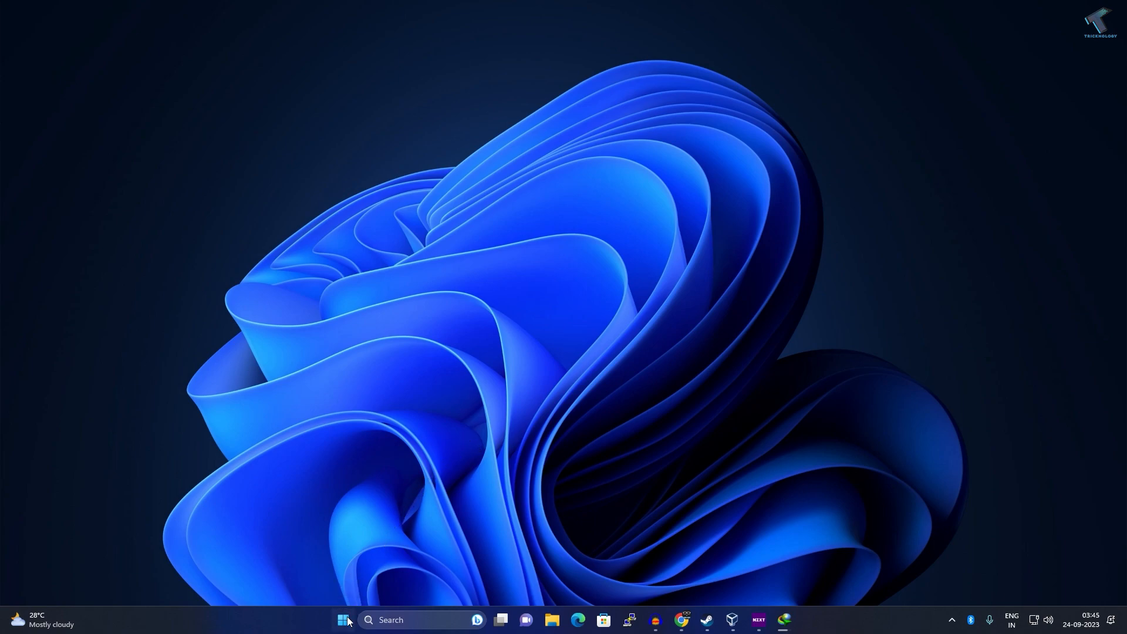
# Step: Launch Task Manager from the Start menu and expand NZXT CAM to reveal its cam_helper processes
pyautogui.rightClick(345, 619)
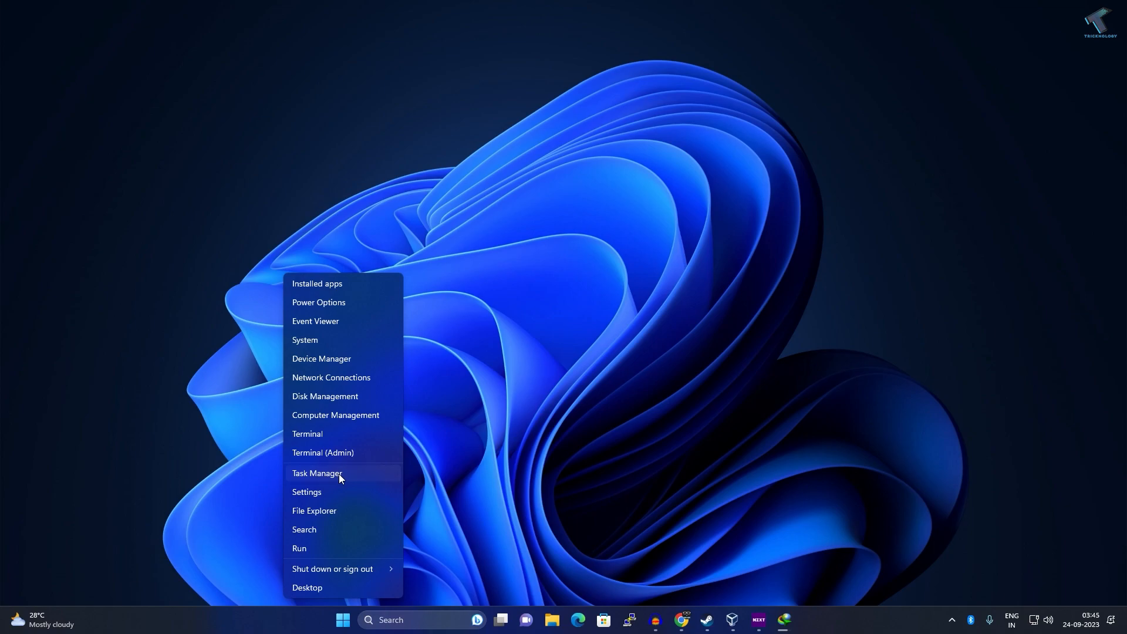
pyautogui.click(316, 473)
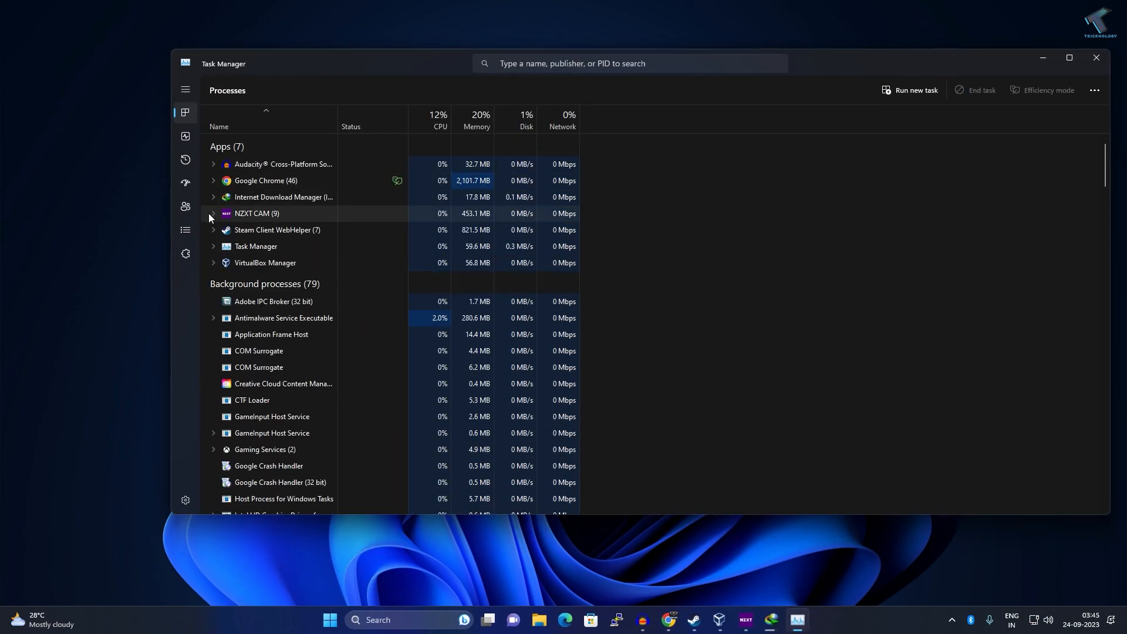
pyautogui.click(213, 212)
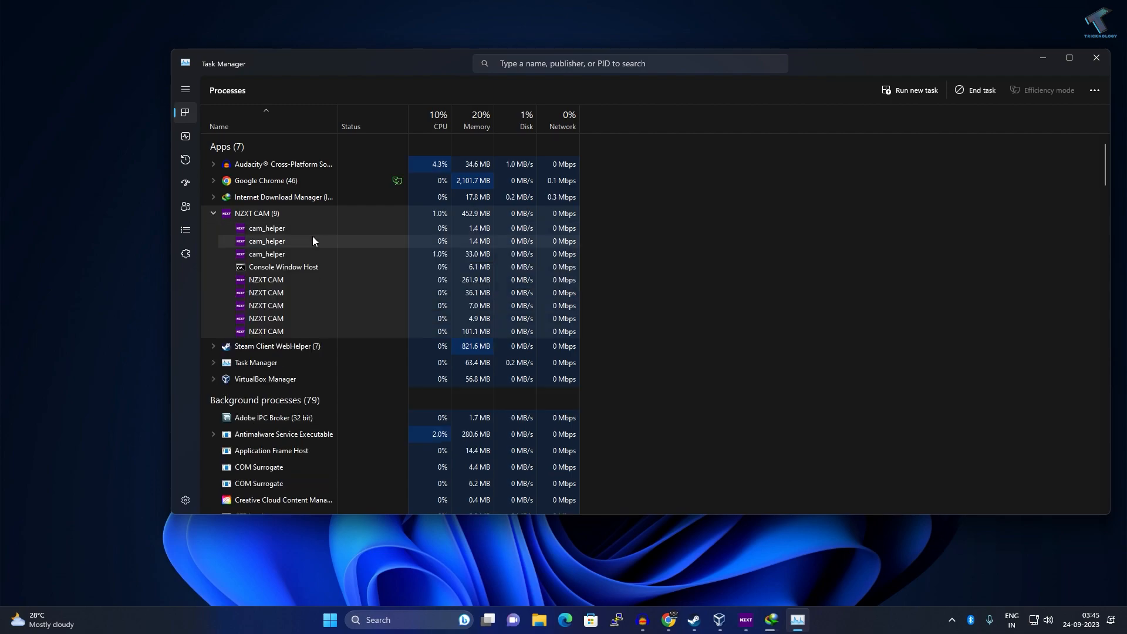
pyautogui.moveTo(273, 235)
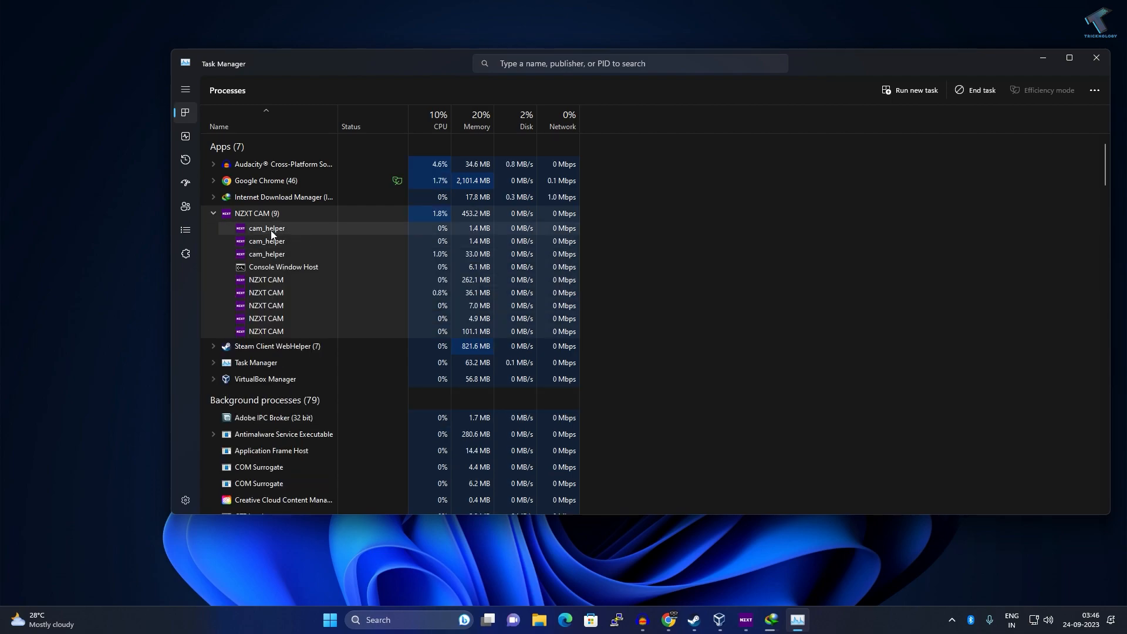
pyautogui.rightClick(267, 227)
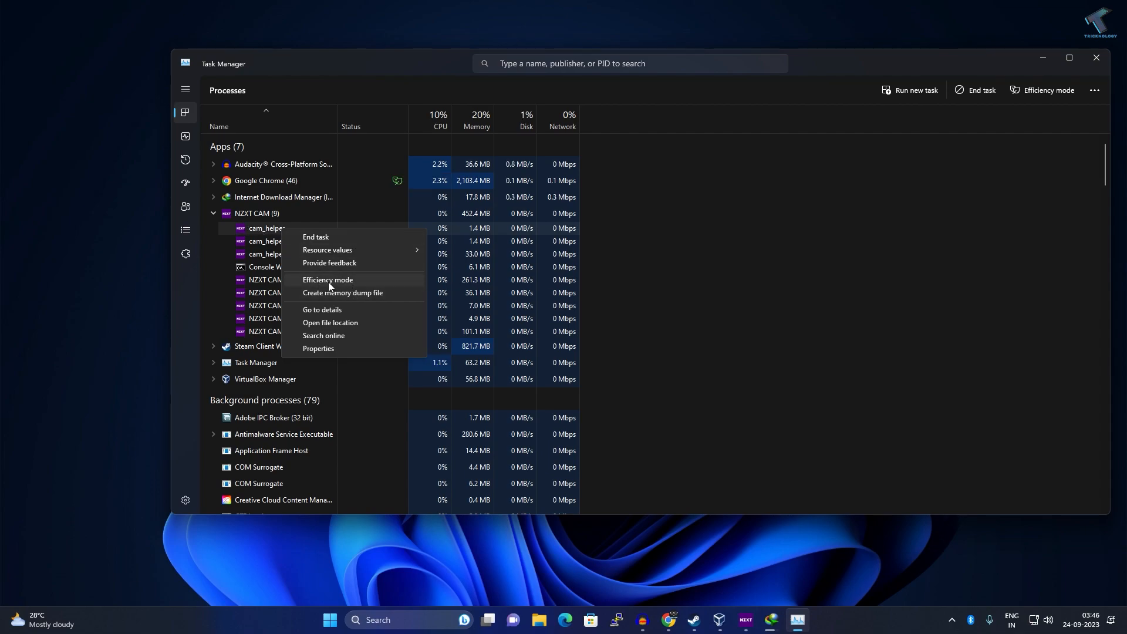
# Step: Turn on Efficiency mode for the first cam_helper process and confirm the prompt
pyautogui.click(328, 280)
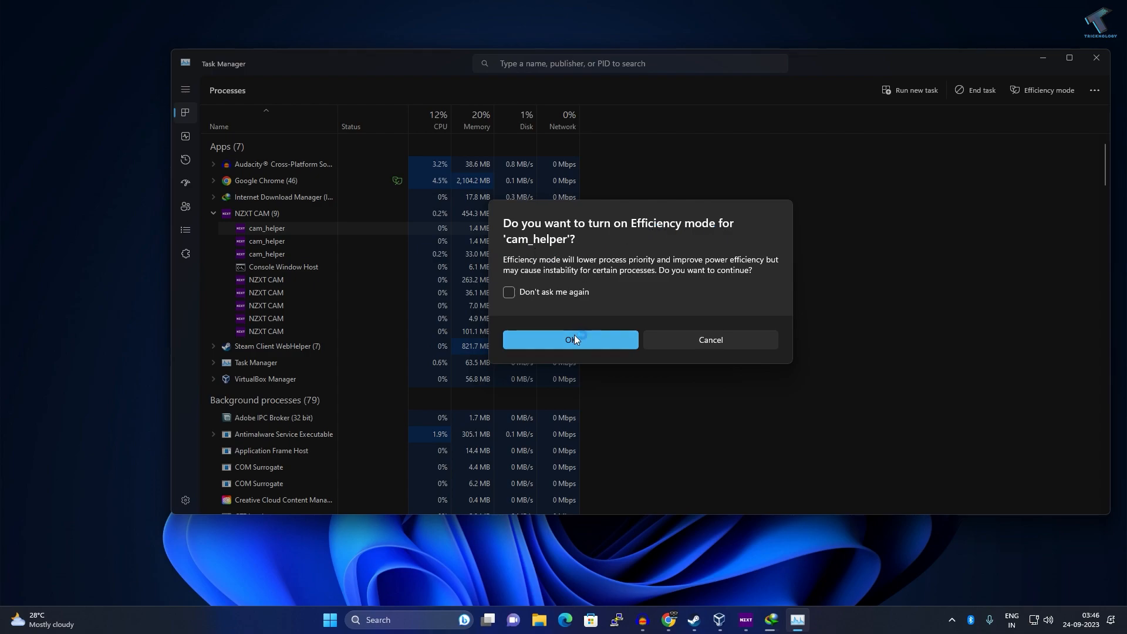
pyautogui.click(570, 340)
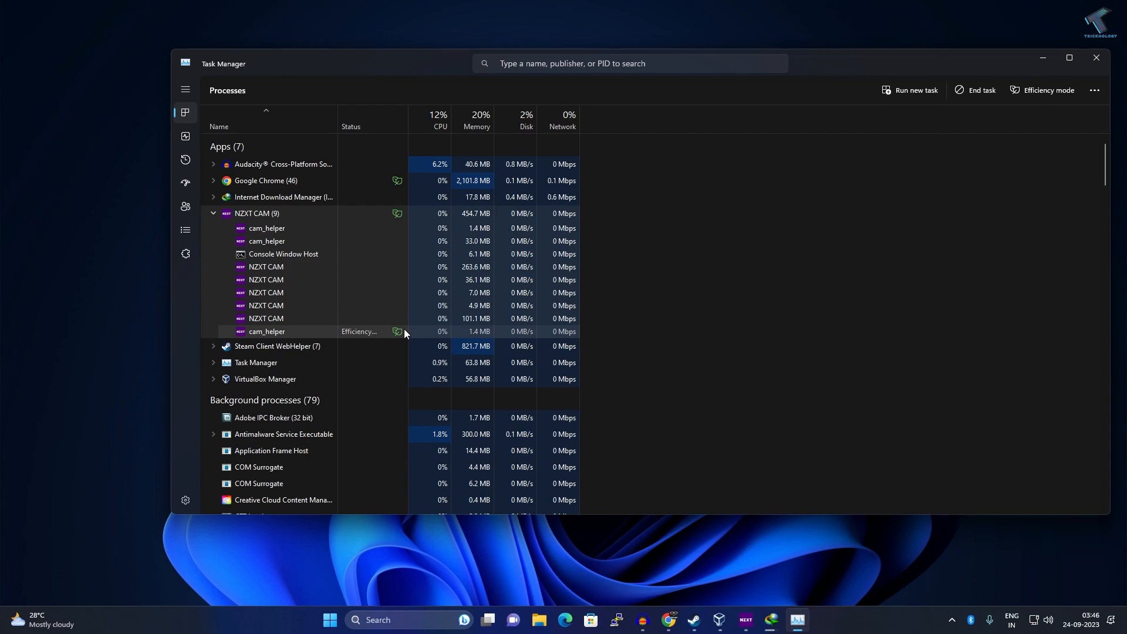
pyautogui.moveTo(419, 331)
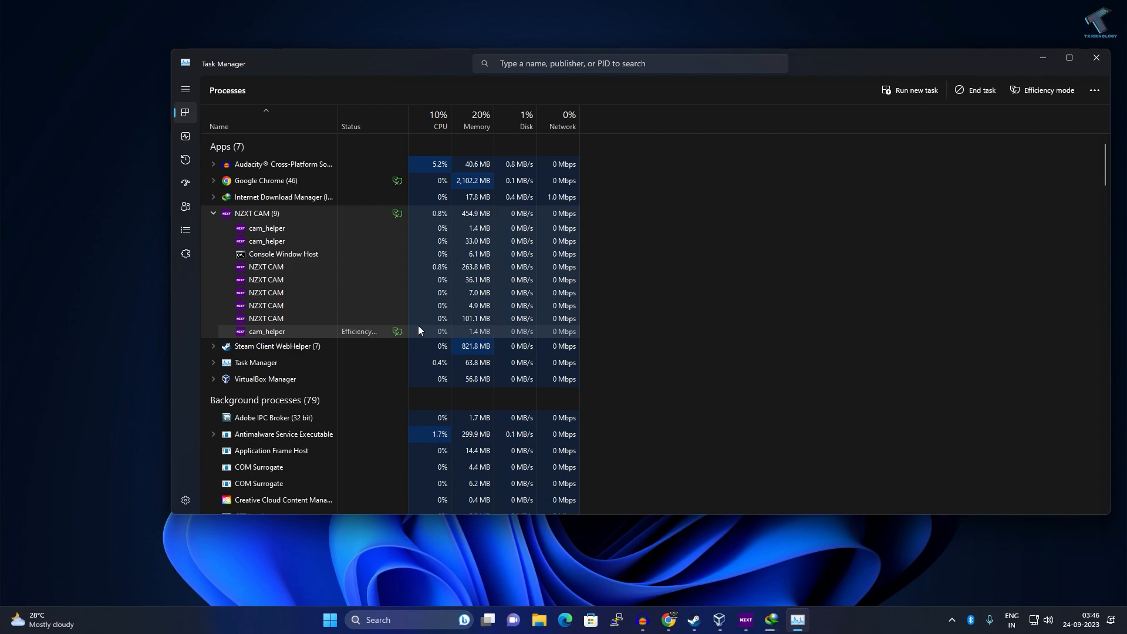